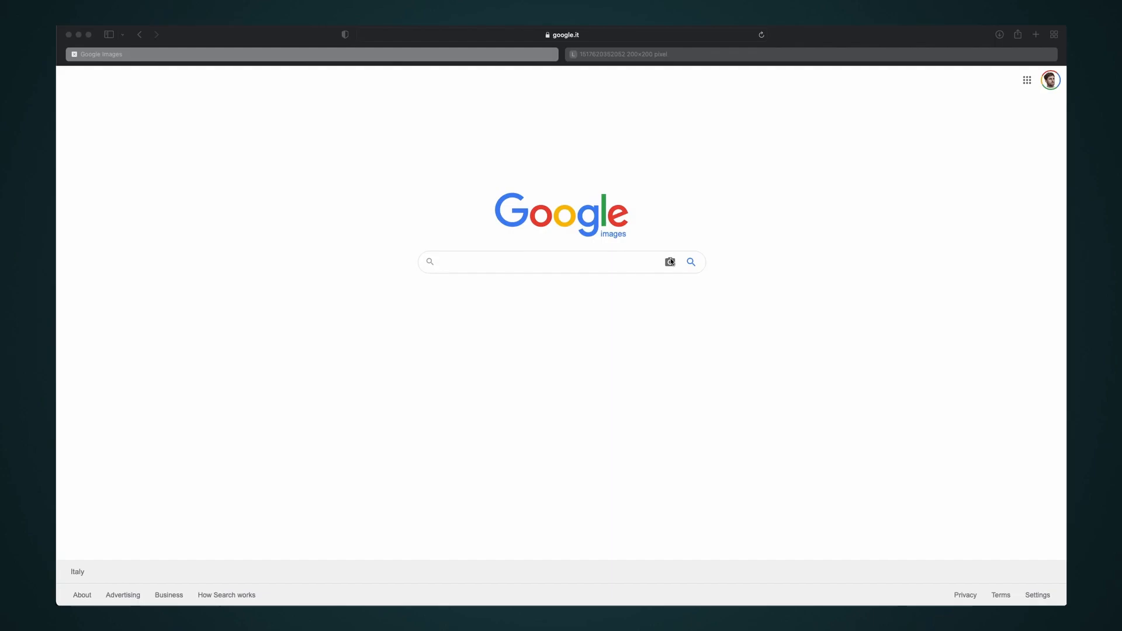
# - Run a Google reverse image search on the profile photo's licdn.com image URL
pyautogui.click(668, 261)
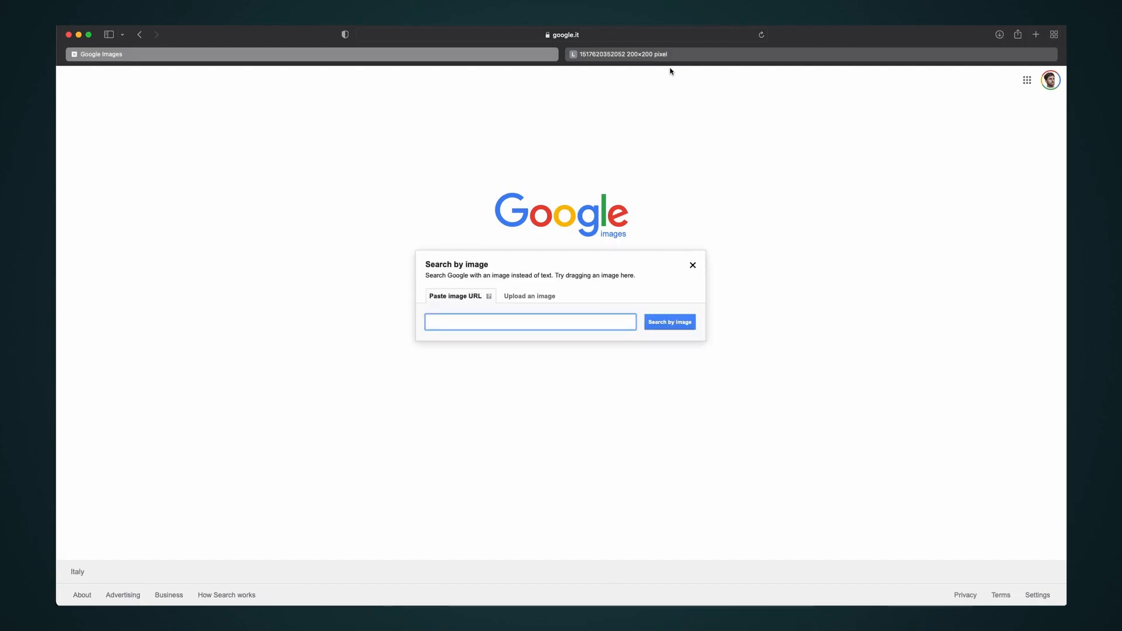
pyautogui.click(563, 34)
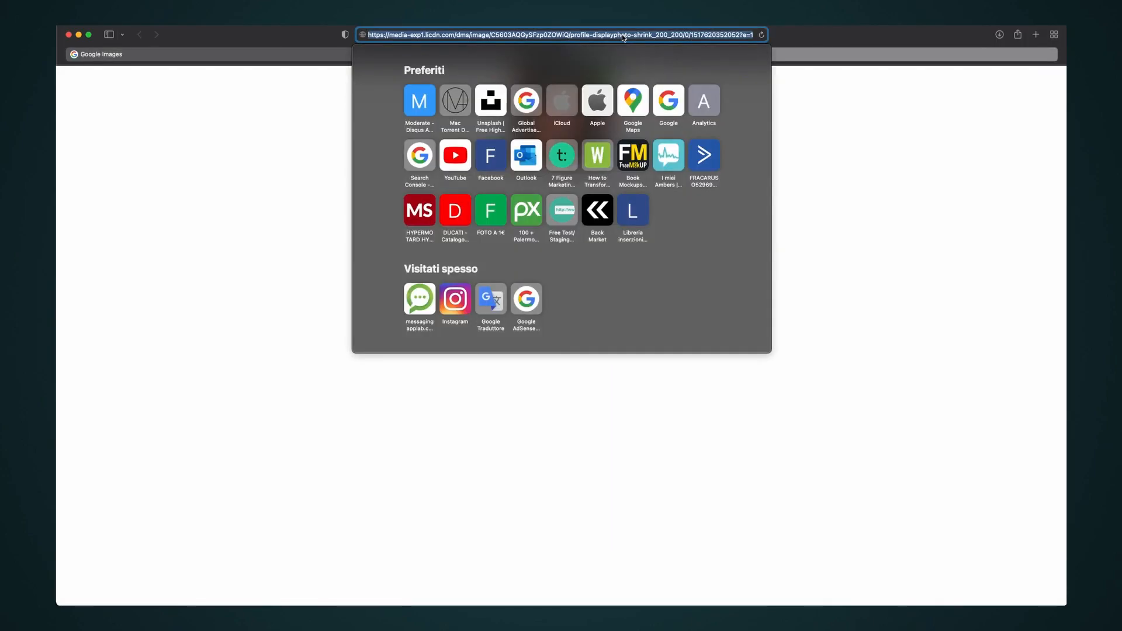
pyautogui.press('Return')
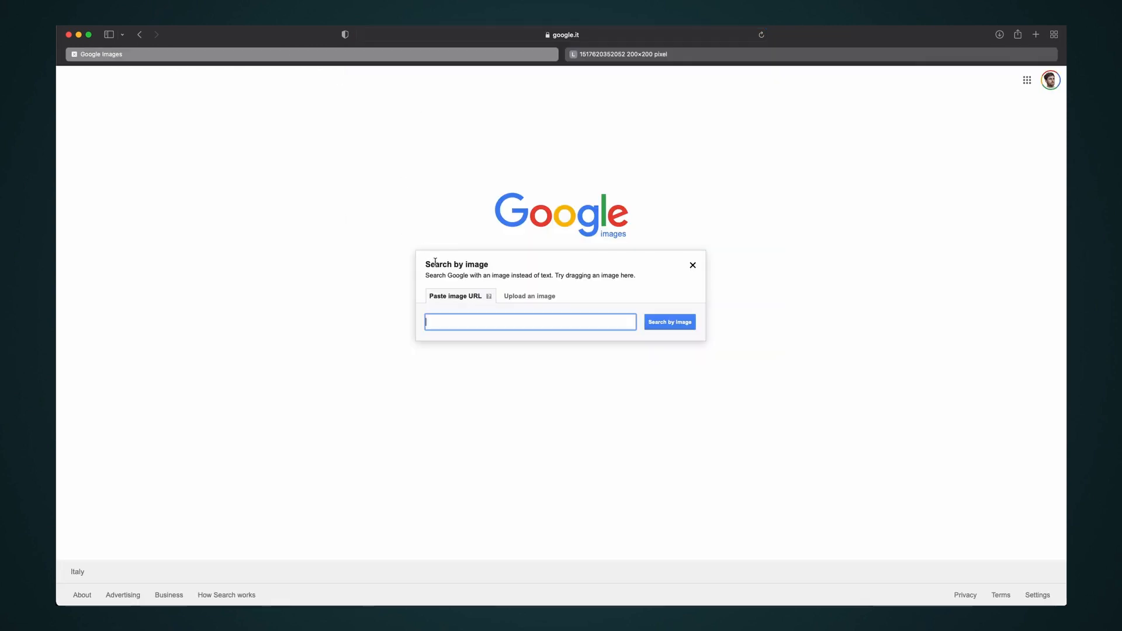
pyautogui.write('https://media-exp1.licdn.com/dms/image/C5603AQGySFzp0ZOWiQ/')
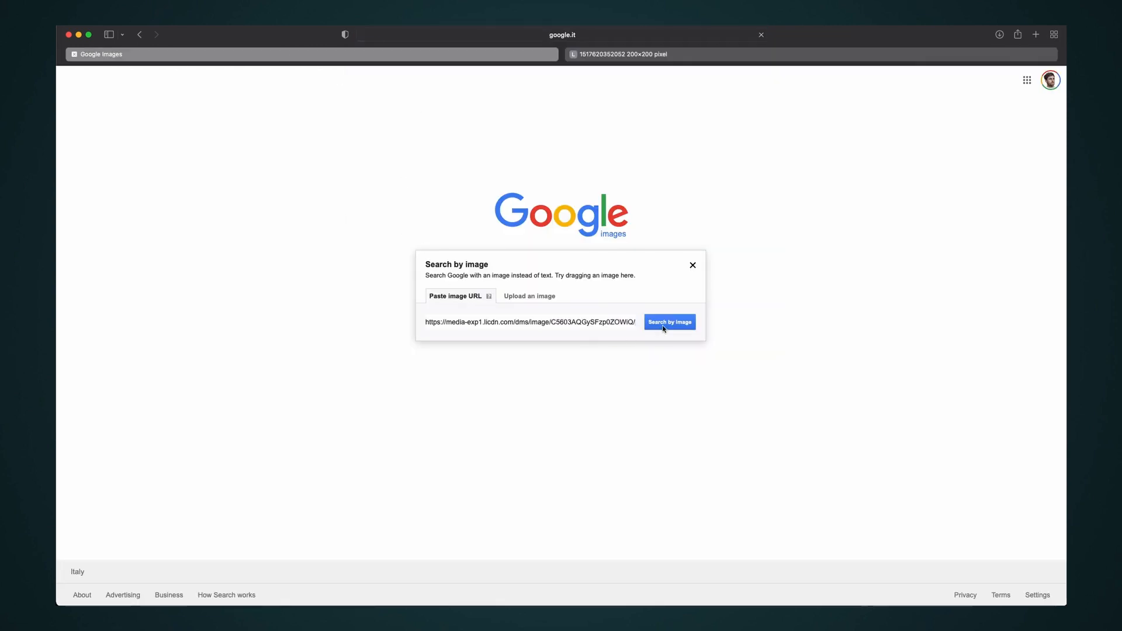
pyautogui.click(668, 322)
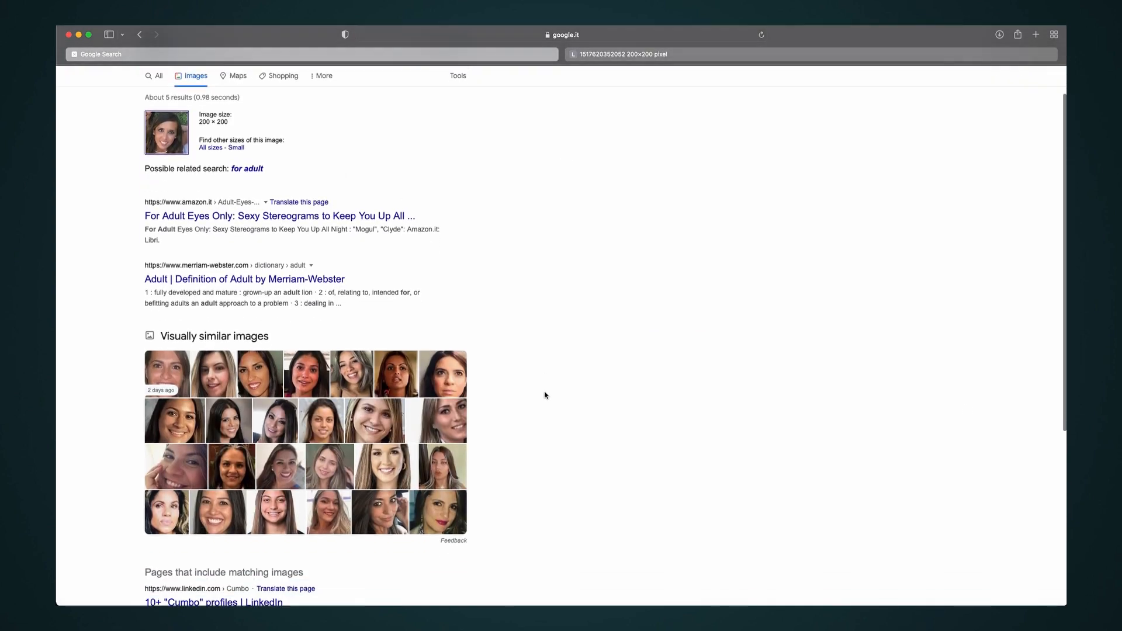
# - Review the visually similar faces and the matching LinkedIn pages in the results
pyautogui.scroll(-3)
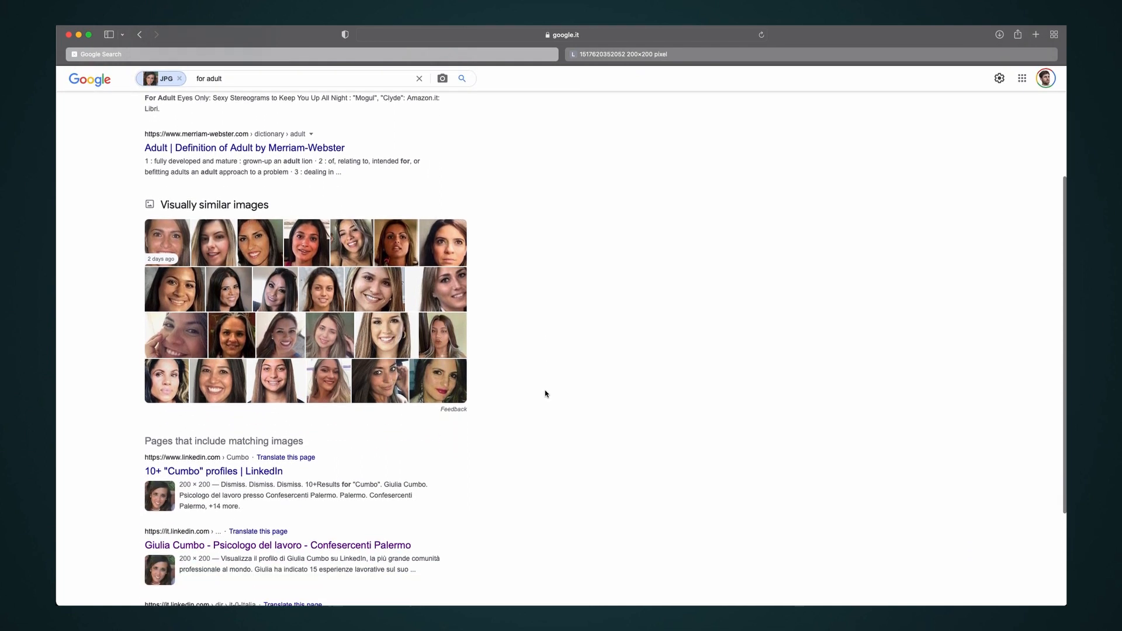
pyautogui.scroll(-3)
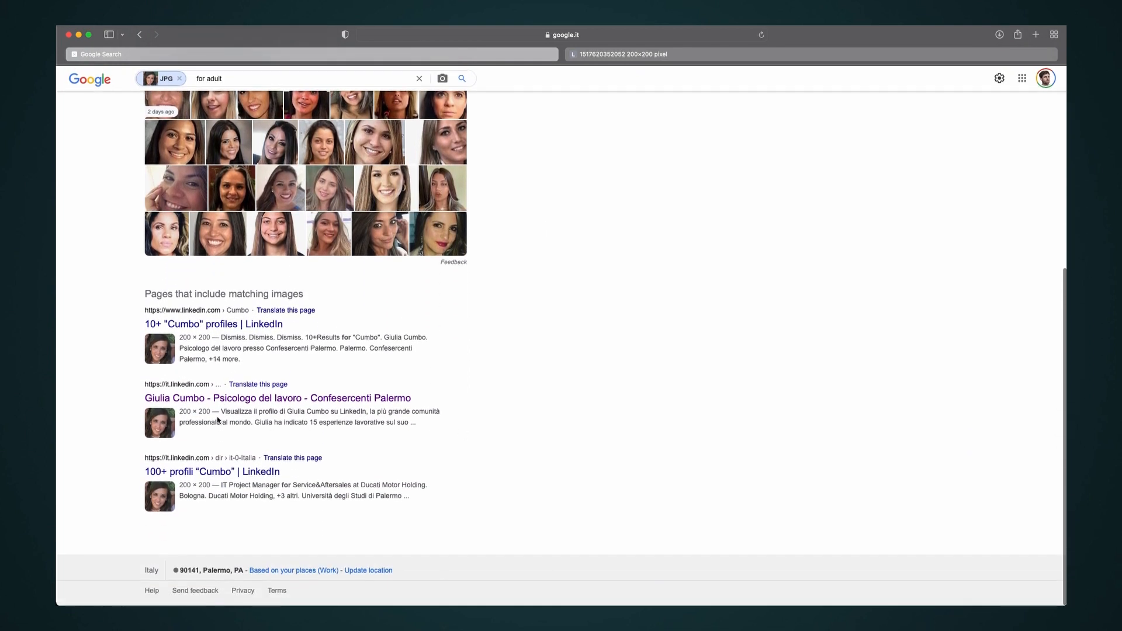
pyautogui.click(278, 397)
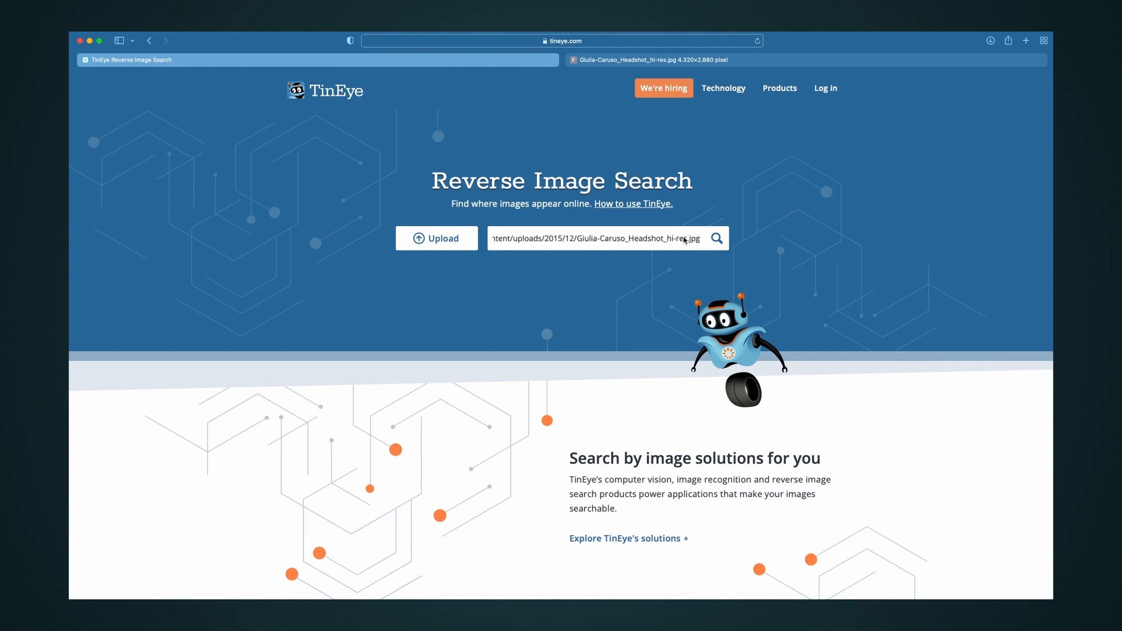
# - Run the TinEye search on the headshot URL, returning one sundance.org match
pyautogui.click(436, 237)
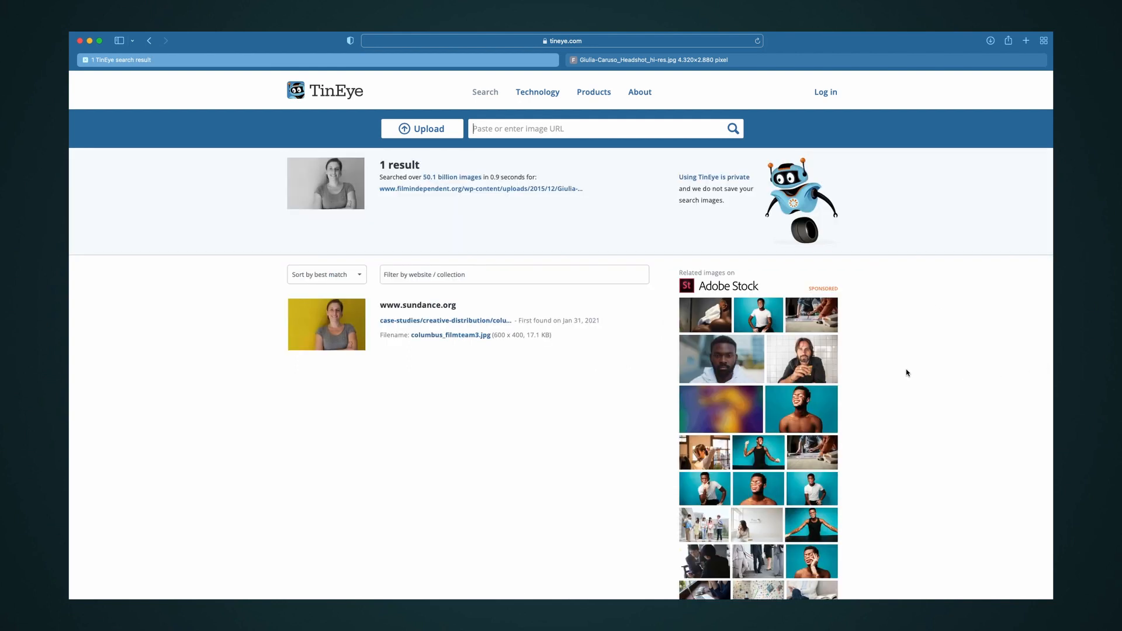
pyautogui.moveTo(405, 323)
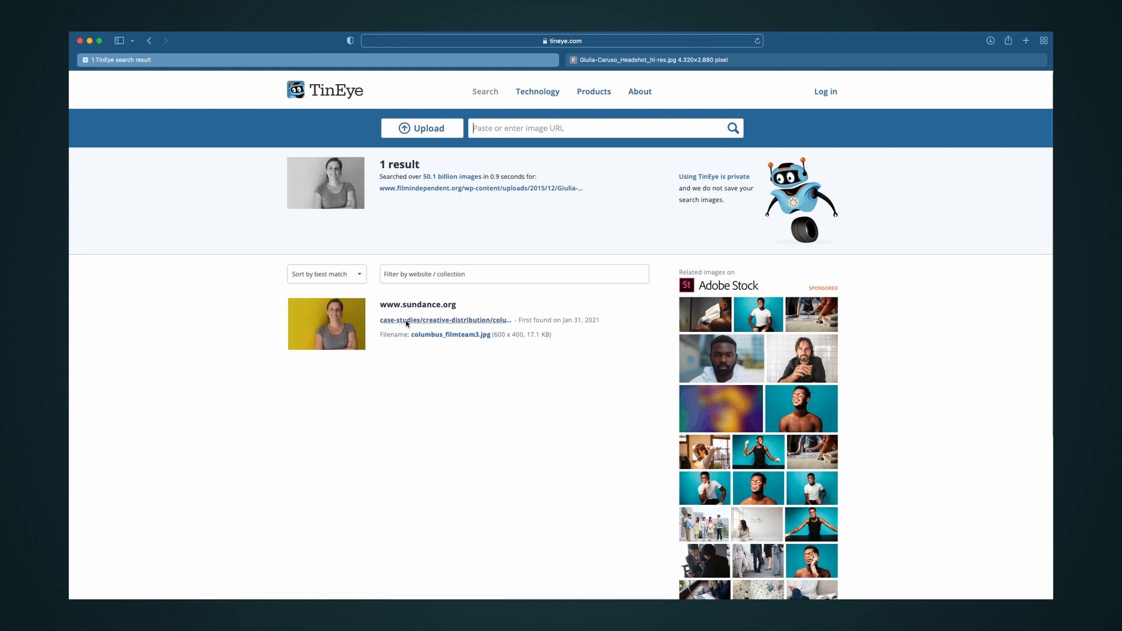
pyautogui.moveTo(406, 322)
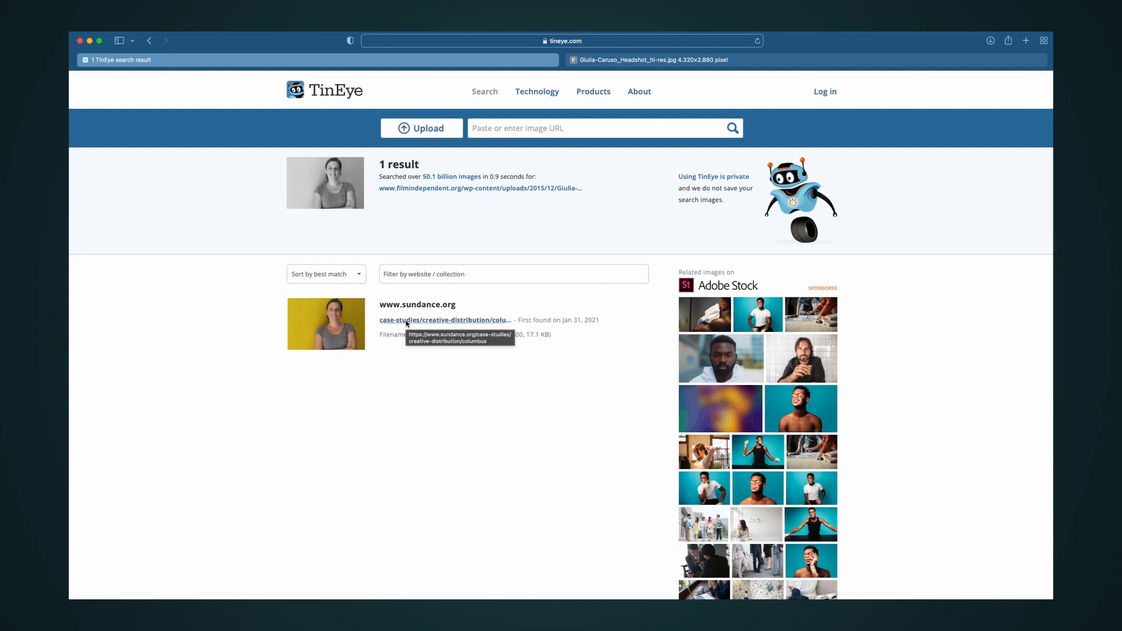